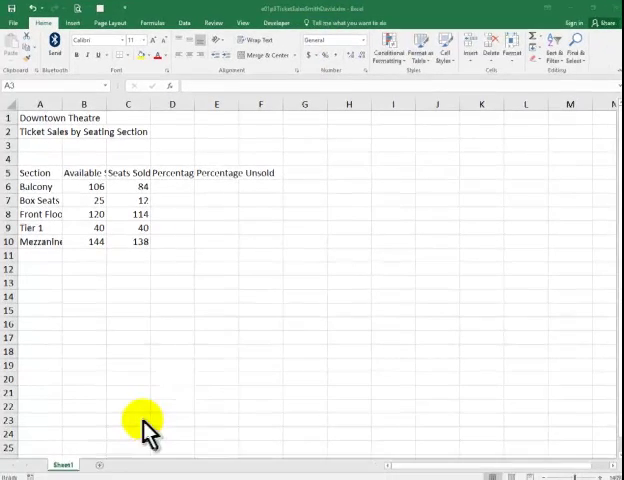
Step: Enter 3/31/16 in cell A3 and widen column A so section names fit
{"action": "left_click", "coordinate": [40, 145]}
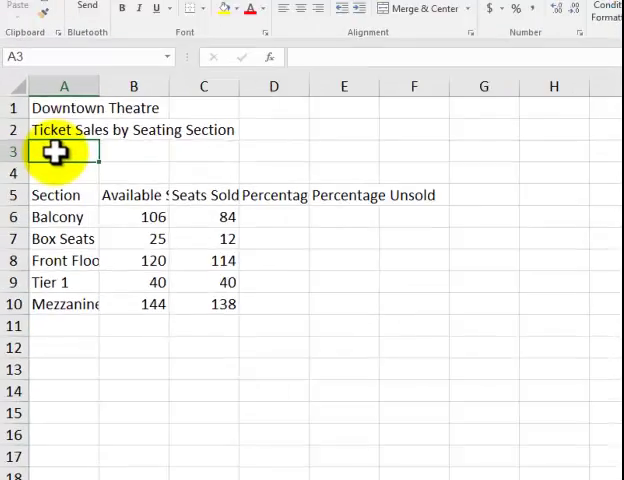
{"action": "type", "text": "3/31"}
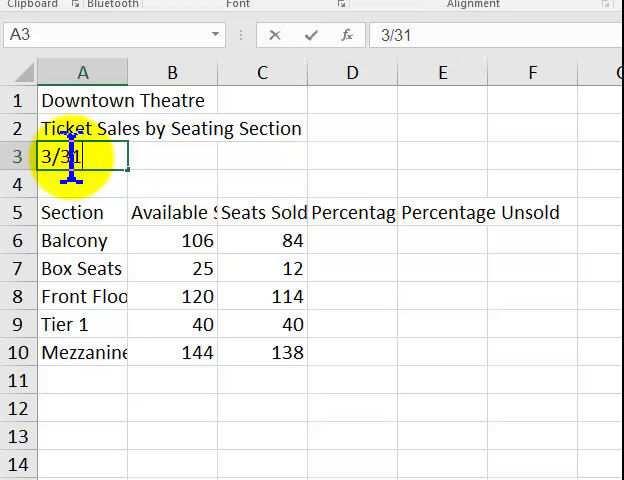
{"action": "type", "text": "/16"}
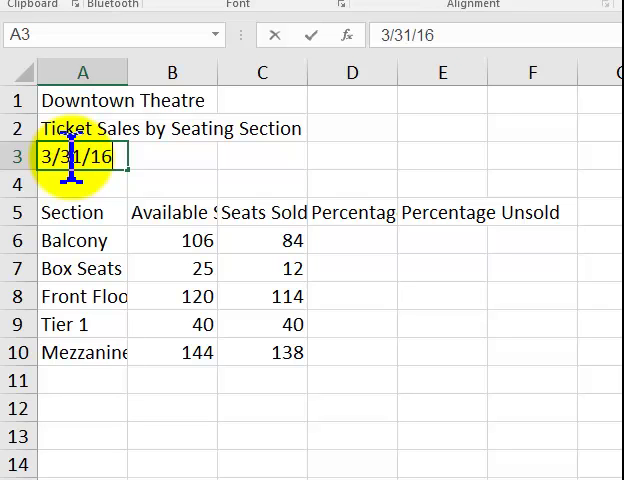
{"action": "key", "text": "Return"}
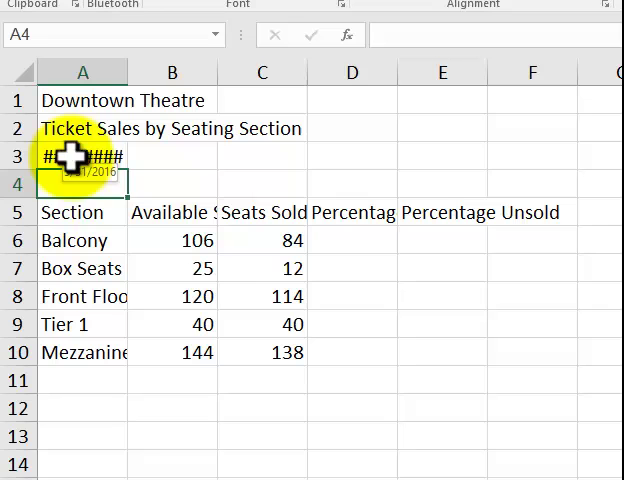
{"action": "left_click", "coordinate": [83, 156]}
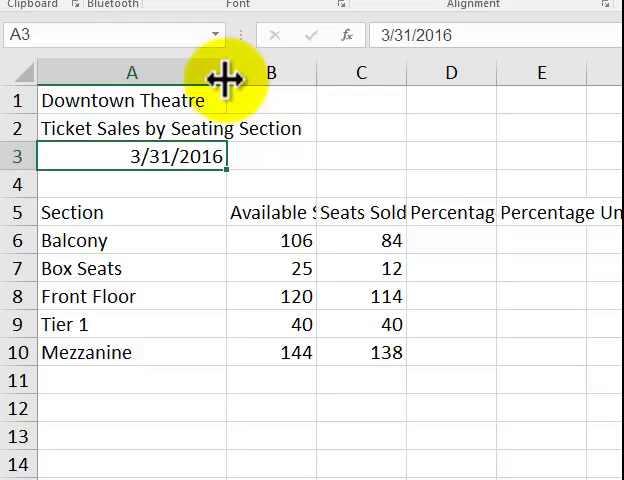
{"action": "mouse_move", "coordinate": [318, 155]}
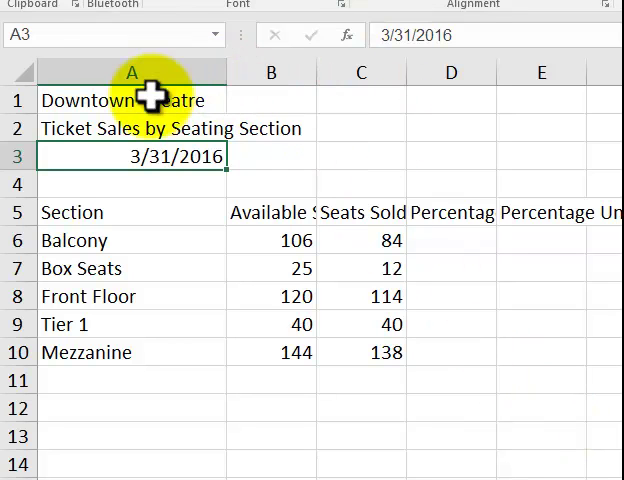
Step: Merge and center the Downtown Theatre title rows across columns A–E
{"action": "left_click", "coordinate": [130, 137]}
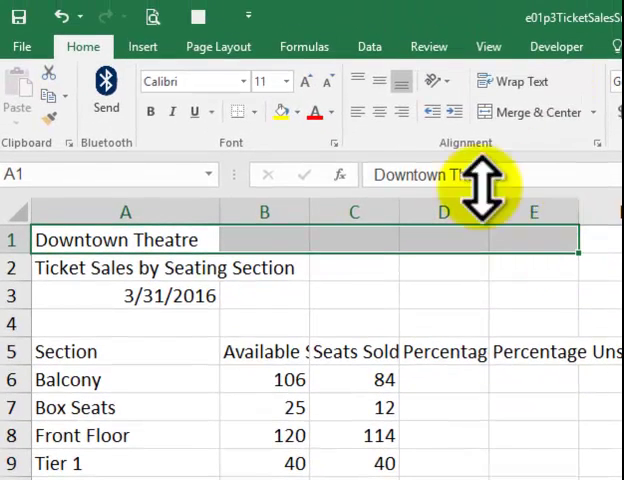
{"action": "left_click", "coordinate": [536, 111]}
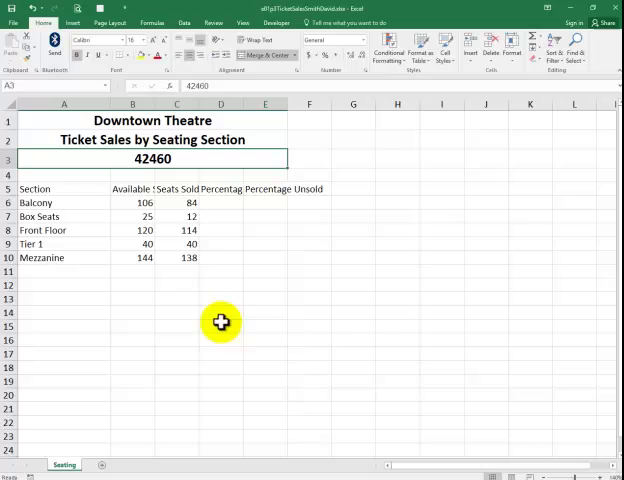
{"action": "mouse_move", "coordinate": [365, 198]}
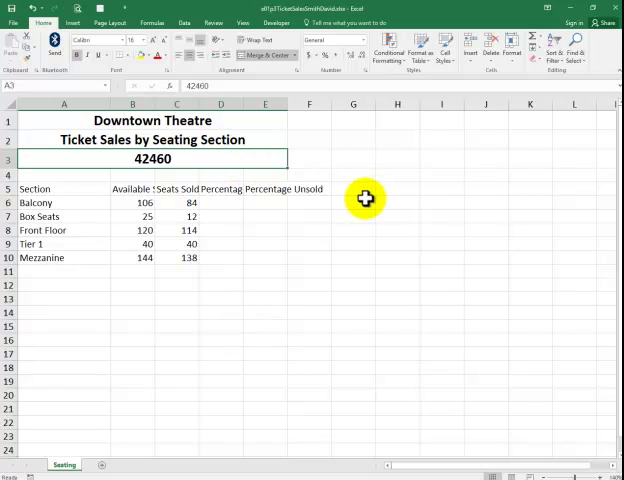
{"action": "mouse_move", "coordinate": [317, 190]}
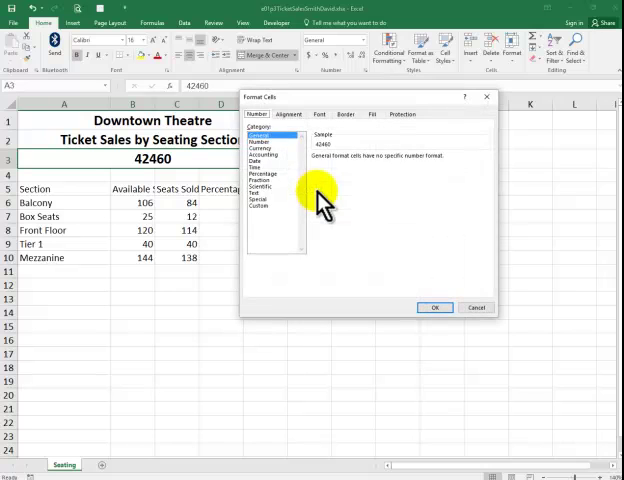
Step: Format A3 as a date (3/31/2016) and make A2:A3 size 11, not bold
{"action": "left_click", "coordinate": [260, 160]}
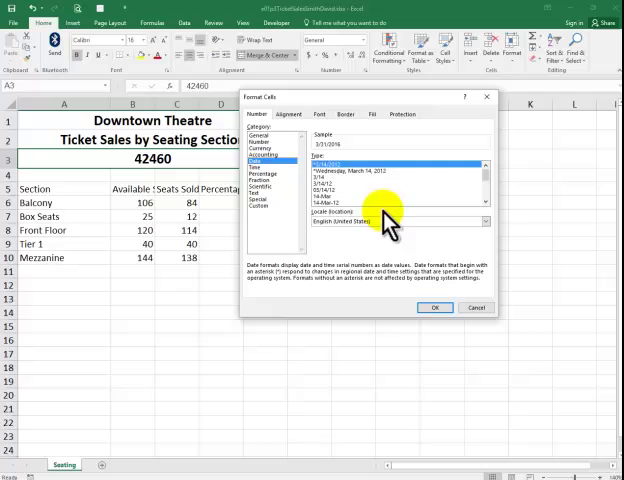
{"action": "left_click", "coordinate": [435, 307]}
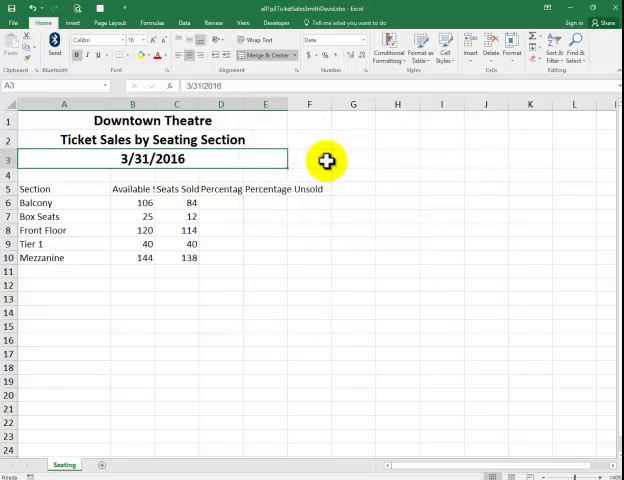
{"action": "left_click", "coordinate": [397, 202]}
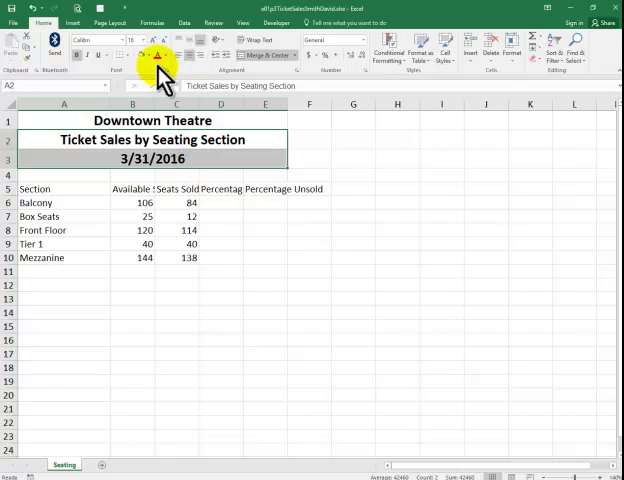
{"action": "left_click", "coordinate": [128, 40]}
{"action": "type", "text": "11"}
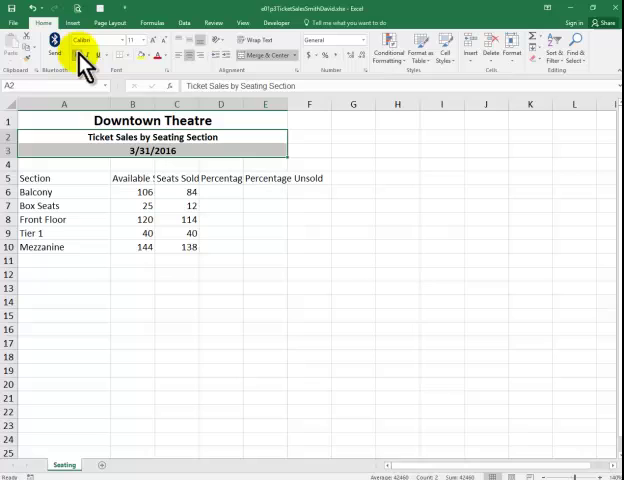
{"action": "left_click", "coordinate": [64, 178]}
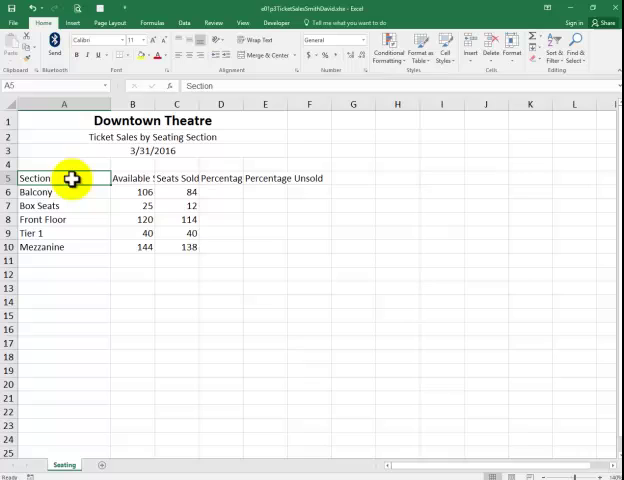
Step: Wrap the row 5 column headings A5:E5 onto several lines
{"action": "left_click_drag", "start_coordinate": [64, 178], "coordinate": [237, 191]}
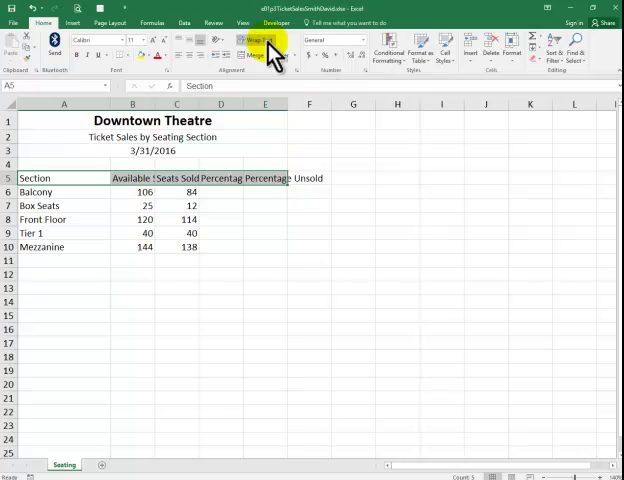
{"action": "left_click", "coordinate": [255, 42]}
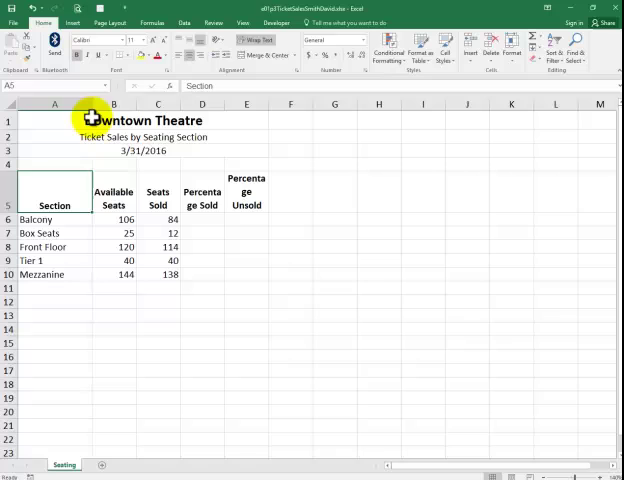
{"action": "mouse_move", "coordinate": [497, 364]}
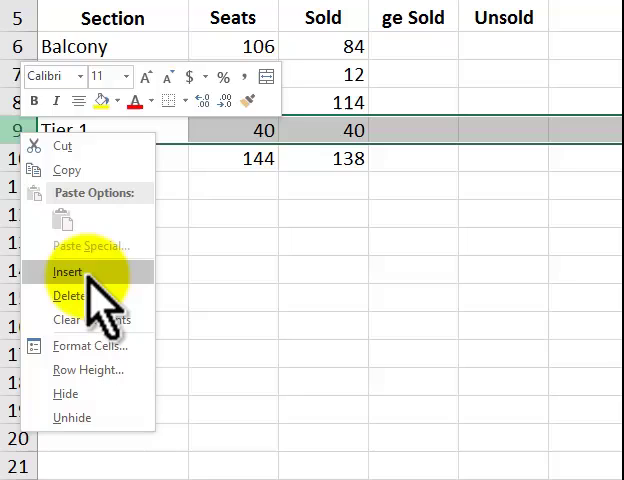
Step: Insert a Back Floor row above Tier 1 with 132 seats and 108 sold
{"action": "left_click", "coordinate": [68, 271]}
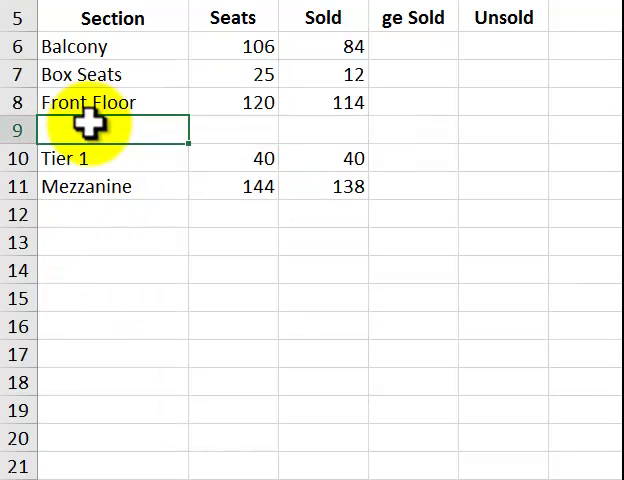
{"action": "type", "text": "Back Floor"}
{"action": "left_click", "coordinate": [234, 131]}
{"action": "type", "text": "132"}
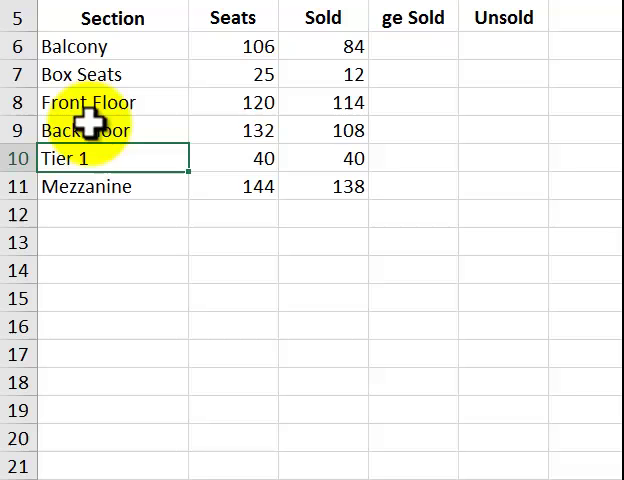
{"action": "mouse_move", "coordinate": [227, 190]}
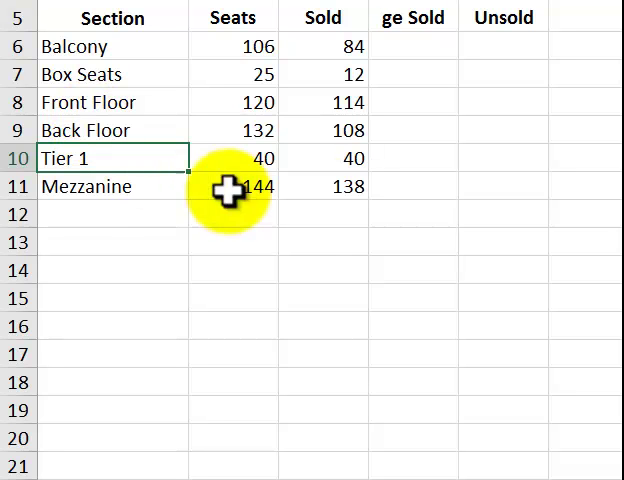
{"action": "mouse_move", "coordinate": [315, 190]}
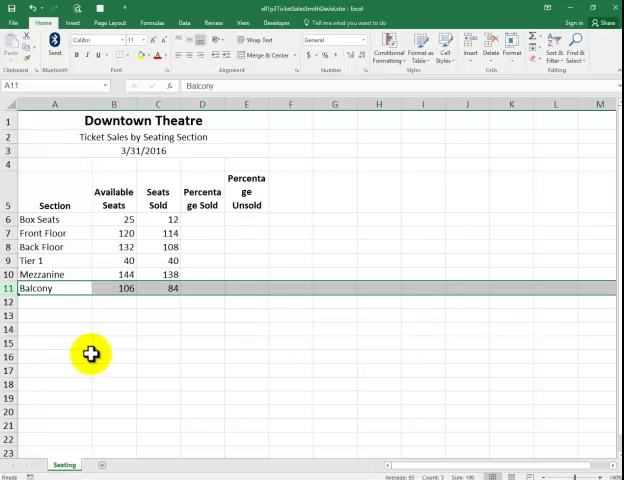
{"action": "mouse_move", "coordinate": [96, 336]}
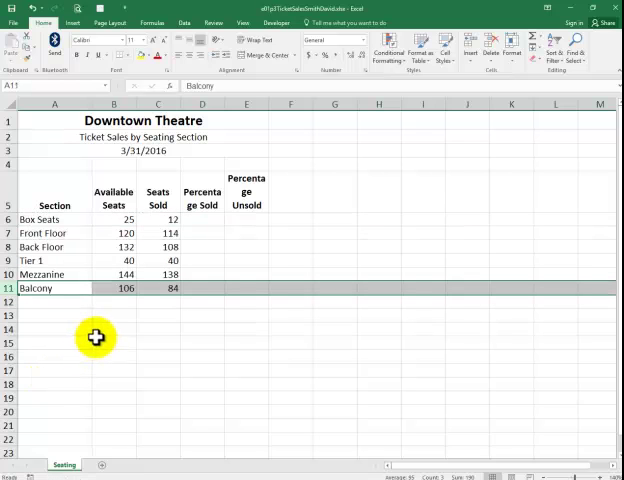
{"action": "mouse_move", "coordinate": [101, 335]}
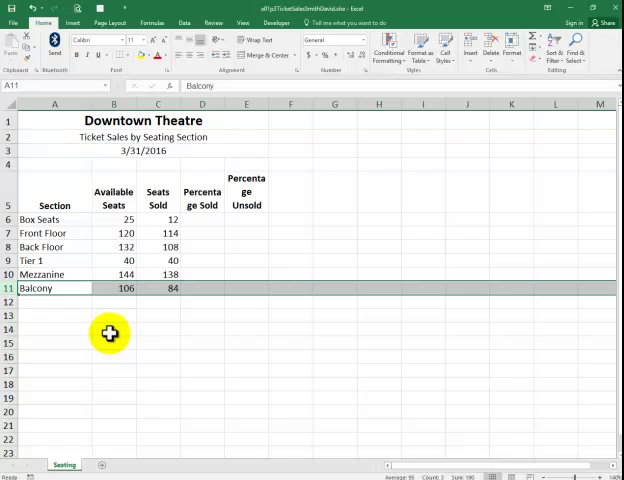
{"action": "mouse_move", "coordinate": [305, 308]}
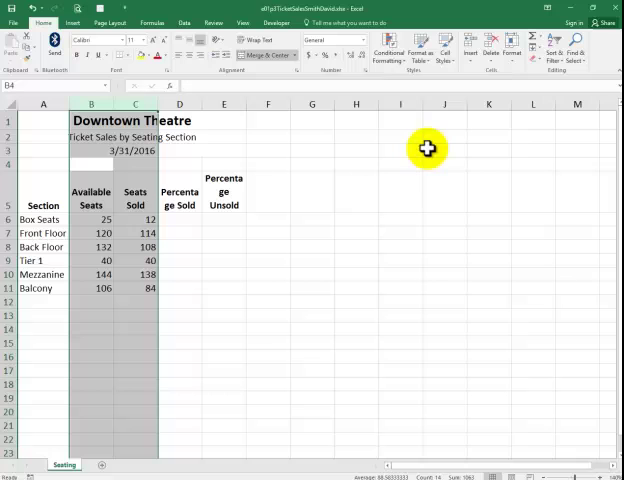
{"action": "mouse_move", "coordinate": [490, 52]}
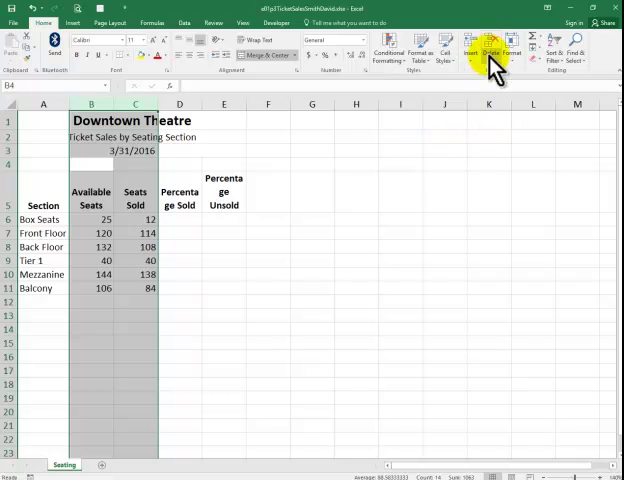
Step: Set exact widths for columns B and C, and widen D and E to about 10.57
{"action": "left_click", "coordinate": [512, 54]}
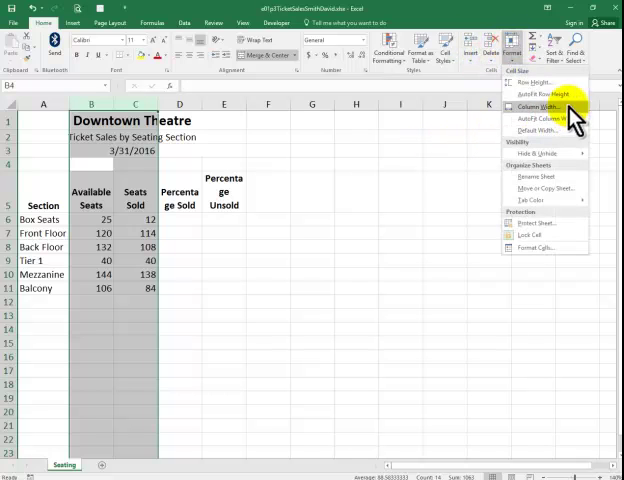
{"action": "left_click", "coordinate": [534, 105]}
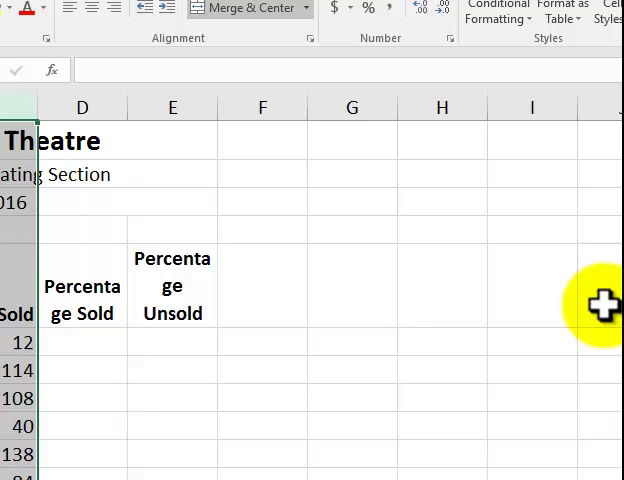
{"action": "mouse_move", "coordinate": [155, 335]}
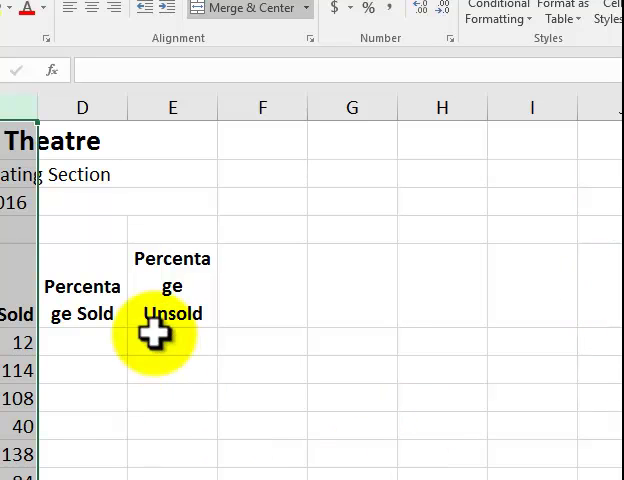
{"action": "left_click", "coordinate": [82, 287]}
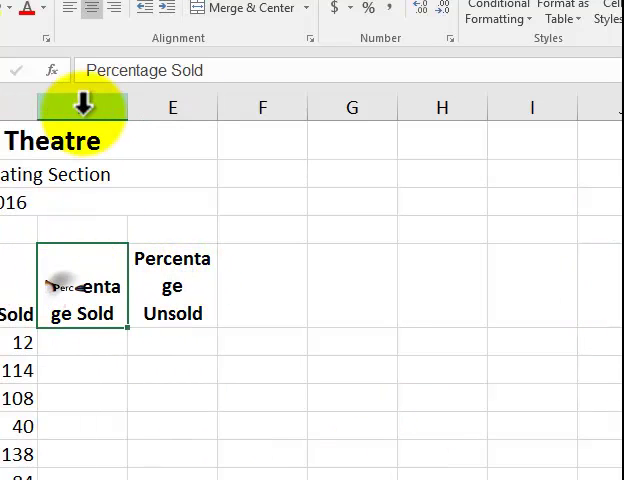
{"action": "left_click", "coordinate": [82, 107]}
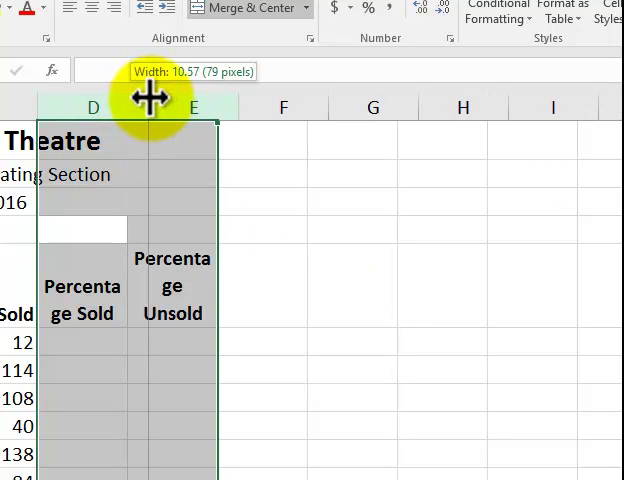
{"action": "left_click_drag", "start_coordinate": [138, 107], "coordinate": [165, 107]}
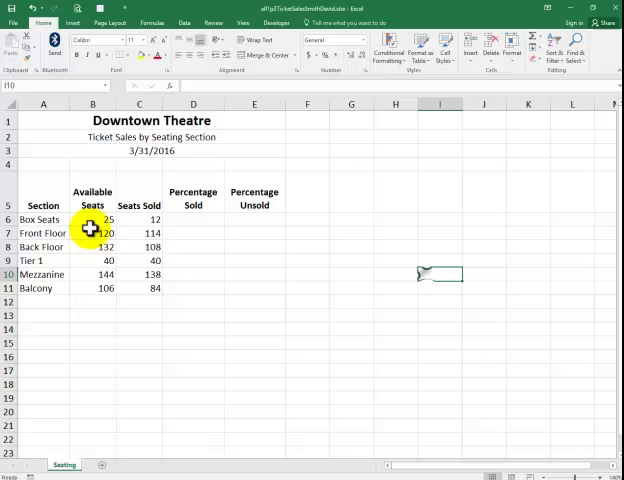
Step: Increase the indent of the seat counts in B6:C11
{"action": "left_click", "coordinate": [92, 219]}
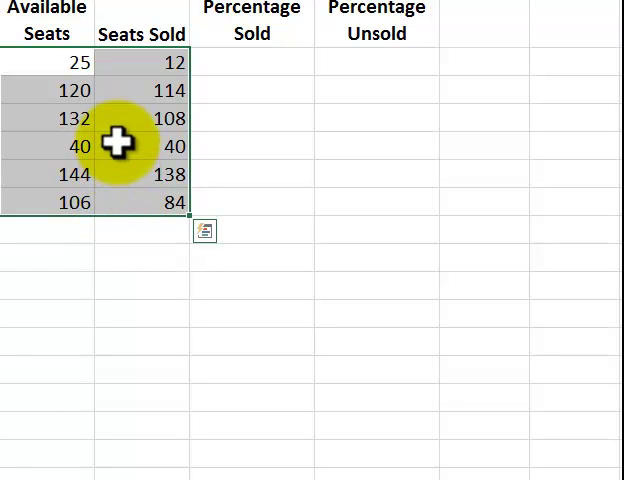
{"action": "mouse_move", "coordinate": [145, 100]}
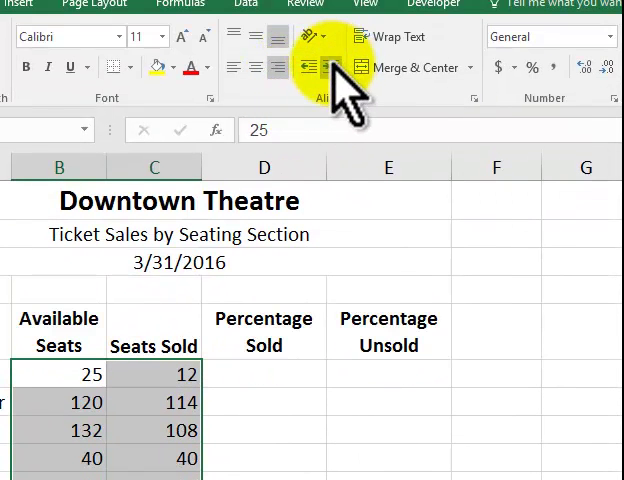
{"action": "left_click", "coordinate": [306, 65]}
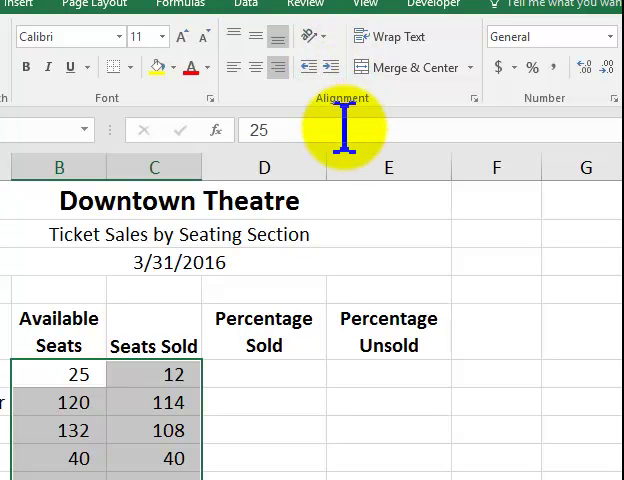
Step: Enter =C6/B6 in D6, showing 0.48 as the Box Seats Percentage Sold
{"action": "left_click", "coordinate": [263, 374]}
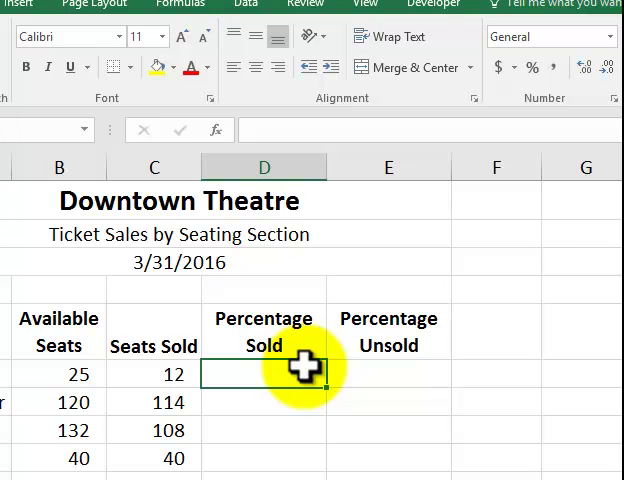
{"action": "type", "text": "="}
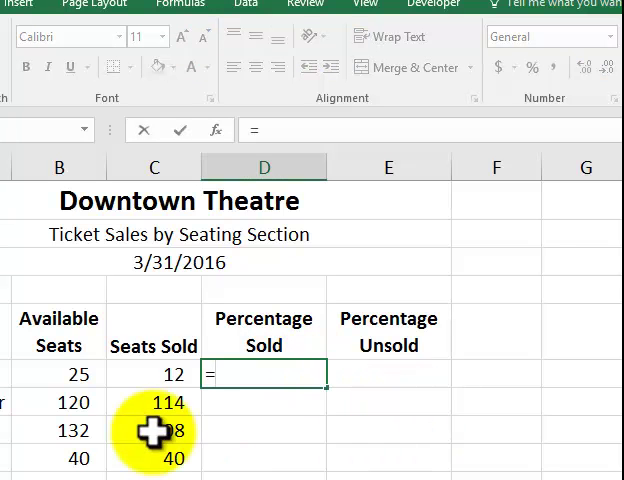
{"action": "left_click", "coordinate": [153, 374]}
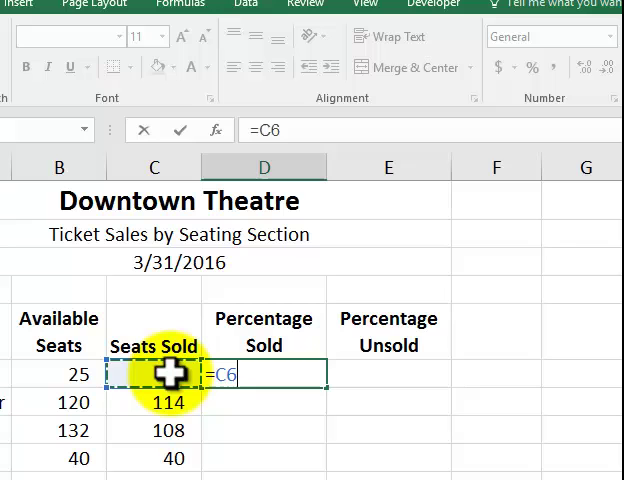
{"action": "type", "text": "/"}
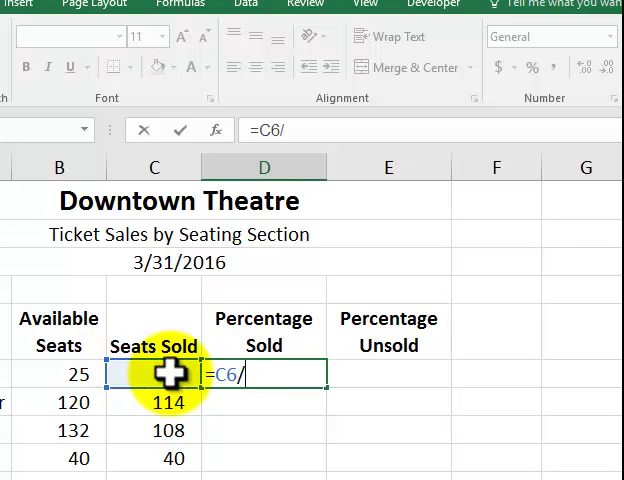
{"action": "left_click", "coordinate": [58, 374]}
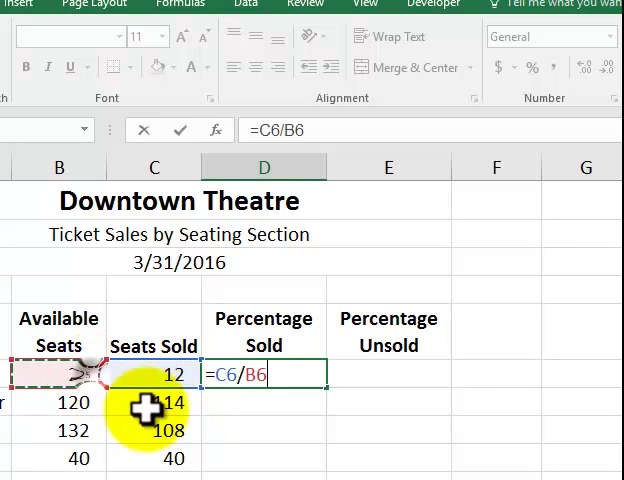
{"action": "mouse_move", "coordinate": [180, 430]}
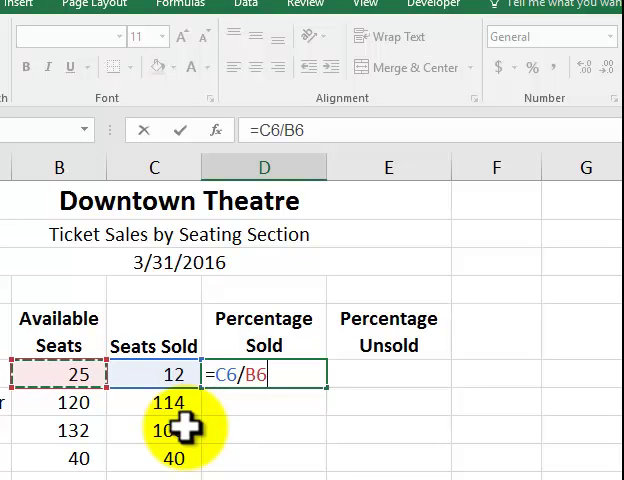
{"action": "key", "text": "Return"}
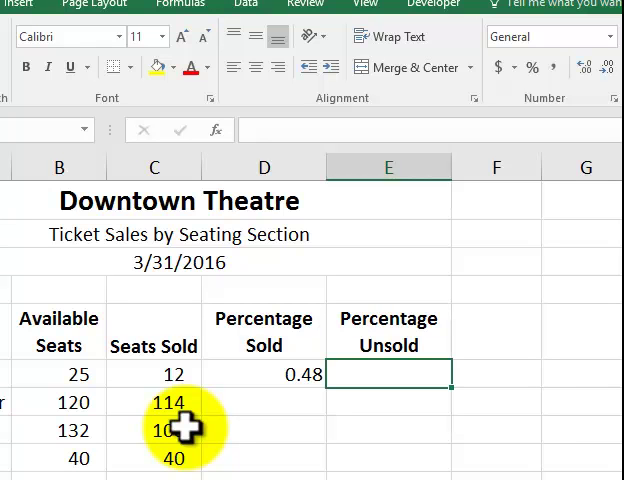
{"action": "type", "text": "=("}
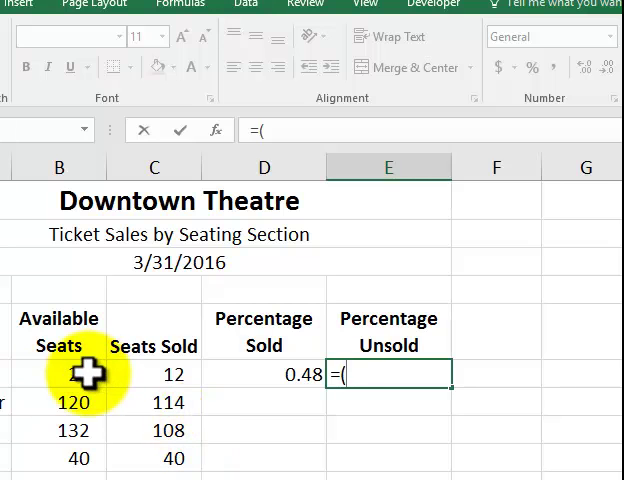
Step: Build =(B6-C6)/B6 in E6, giving 0.52 Percentage Unsold
{"action": "left_click", "coordinate": [60, 374]}
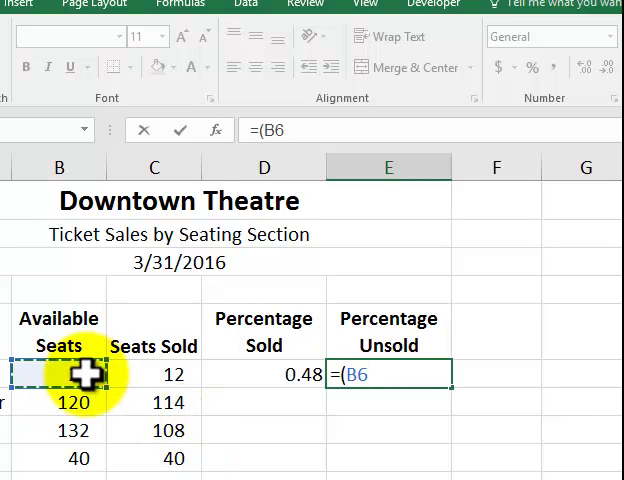
{"action": "left_click", "coordinate": [154, 374]}
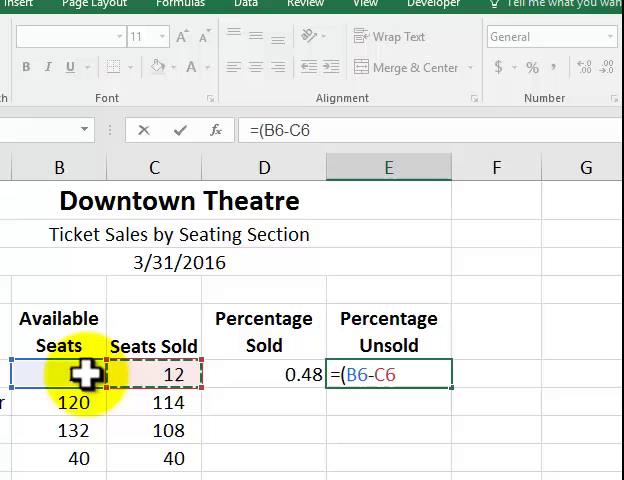
{"action": "type", "text": "("}
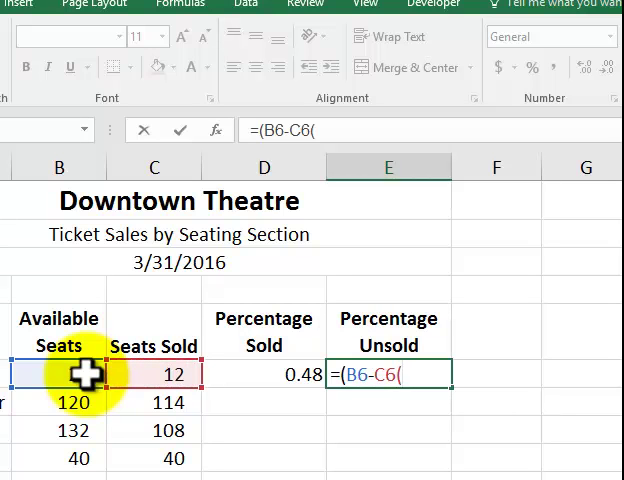
{"action": "type", "text": "/"}
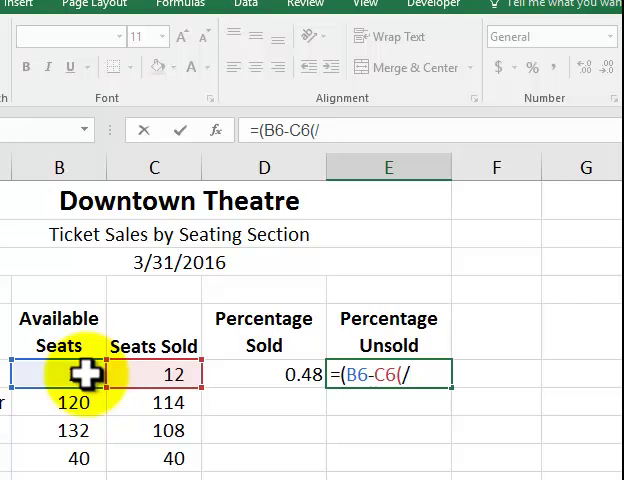
{"action": "key", "text": "backspace"}
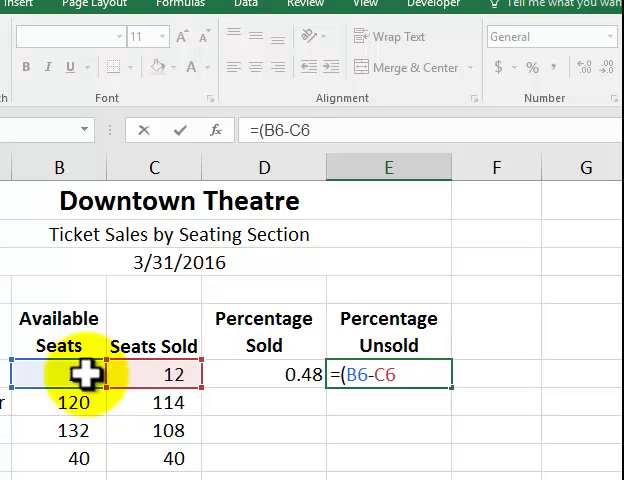
{"action": "type", "text": ")"}
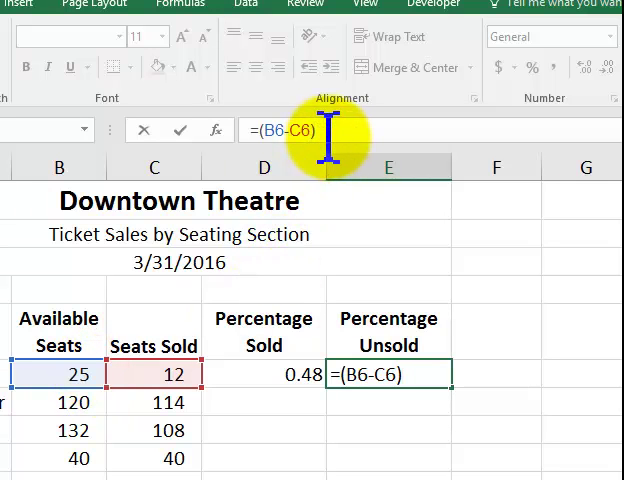
{"action": "type", "text": "/"}
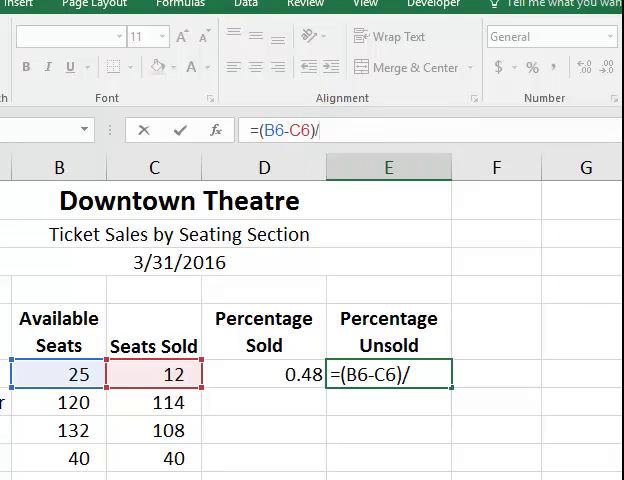
{"action": "left_click", "coordinate": [59, 374]}
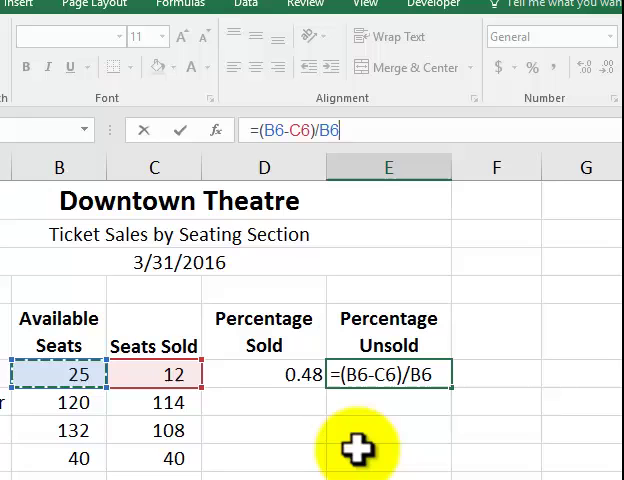
{"action": "key", "text": "Return"}
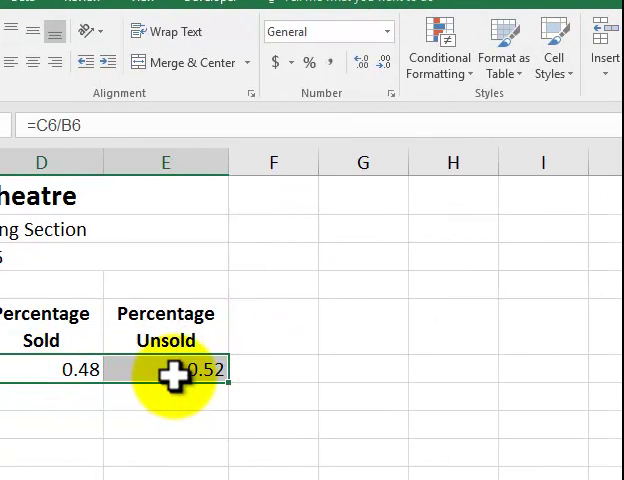
Step: Format D6:E6 as one-decimal percentages and fill both formulas down to row 11
{"action": "left_click", "coordinate": [307, 62]}
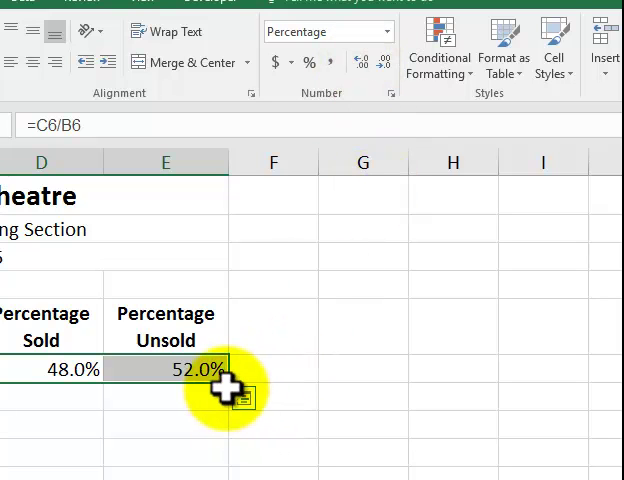
{"action": "left_click_drag", "start_coordinate": [228, 388], "coordinate": [228, 435]}
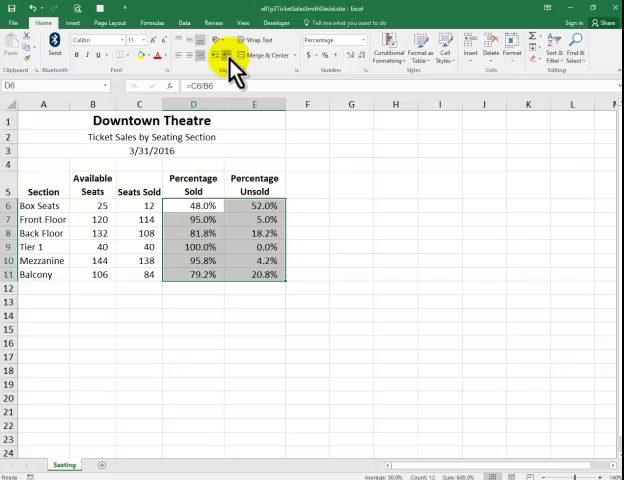
{"action": "mouse_move", "coordinate": [330, 125]}
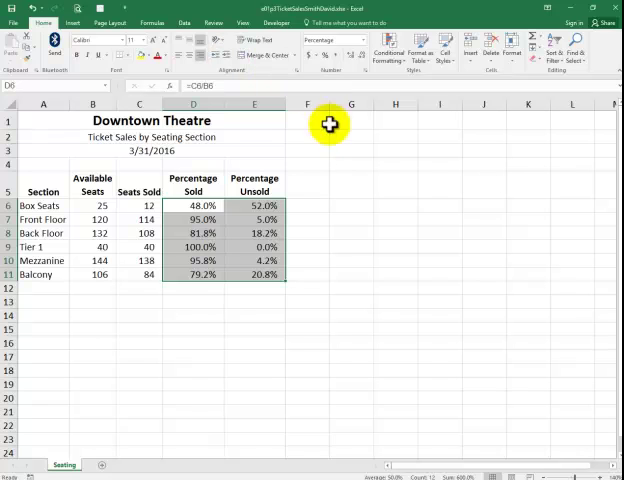
{"action": "mouse_move", "coordinate": [150, 343]}
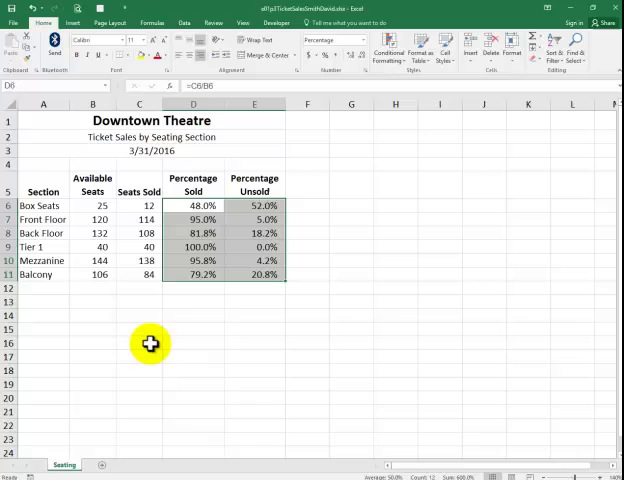
Step: Add a new worksheet, rename it 'Formulas', and return to the Seating sheet
{"action": "left_click", "coordinate": [93, 315]}
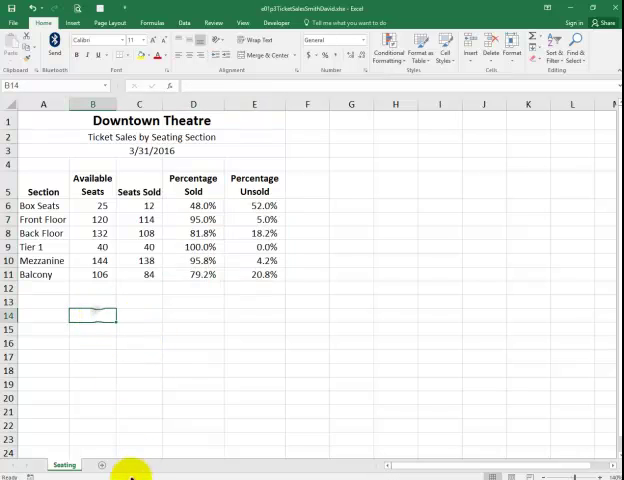
{"action": "left_click", "coordinate": [94, 464]}
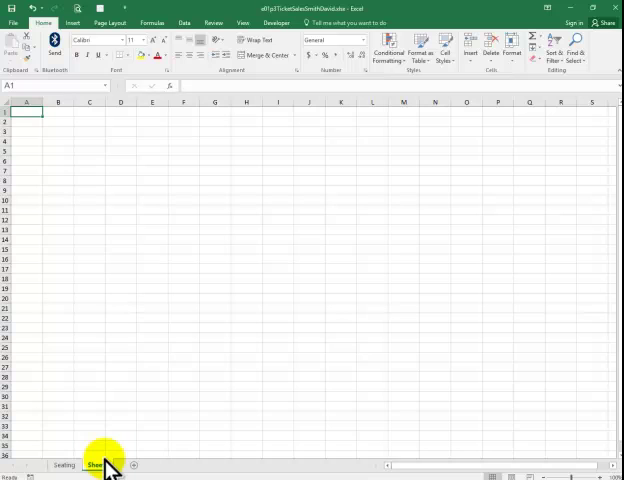
{"action": "left_click", "coordinate": [97, 464]}
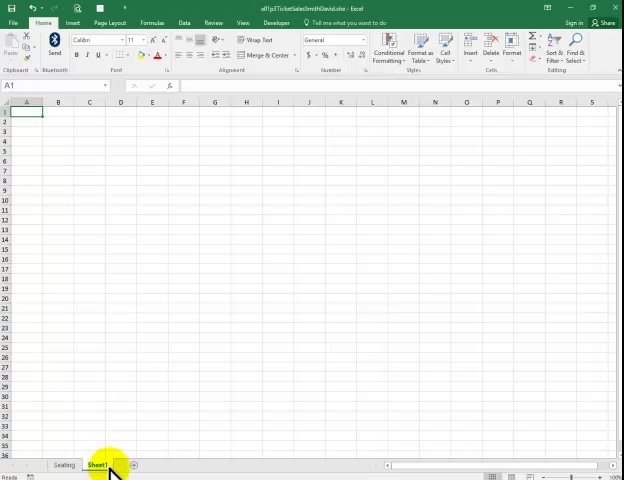
{"action": "double_click", "coordinate": [97, 464]}
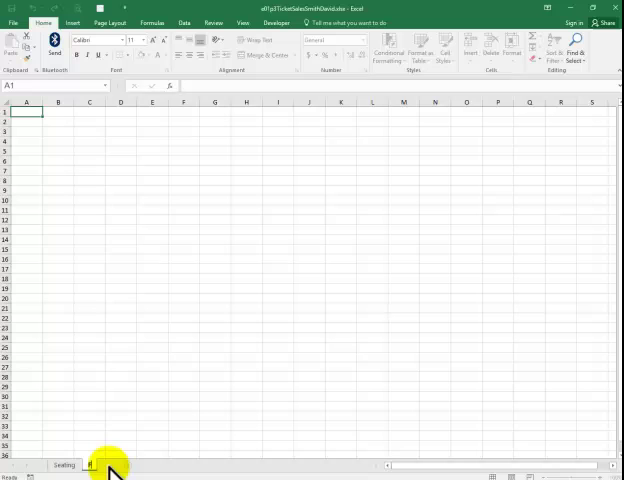
{"action": "left_click", "coordinate": [100, 464]}
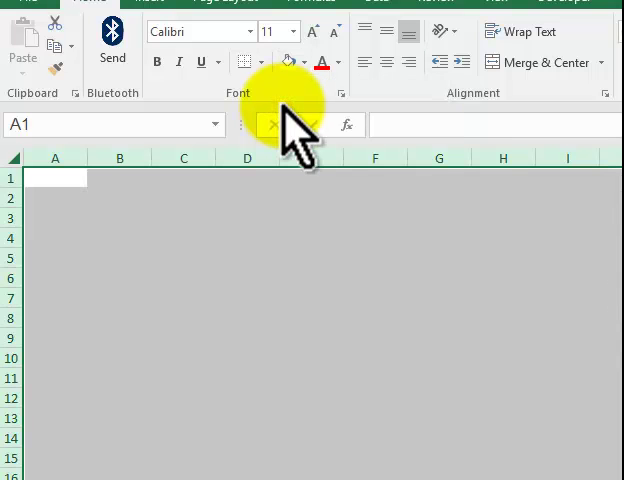
{"action": "left_click", "coordinate": [310, 398]}
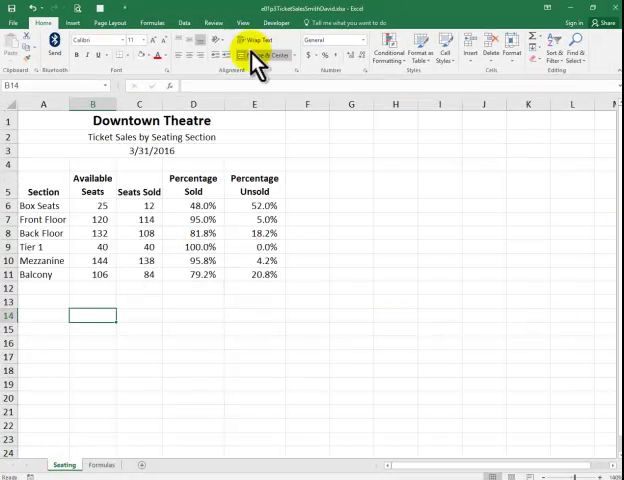
Step: Show formulas on the Seating sheet so the date reads 42460
{"action": "left_click", "coordinate": [152, 22]}
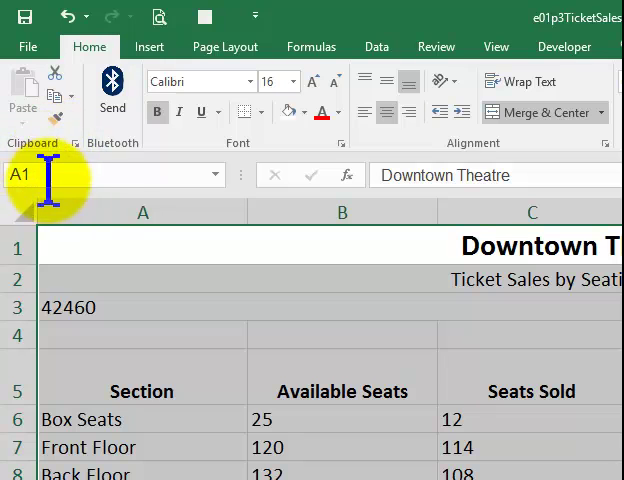
{"action": "mouse_move", "coordinate": [95, 190]}
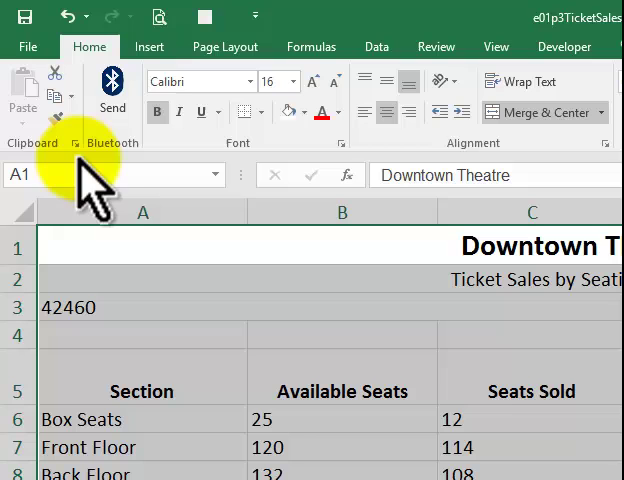
{"action": "mouse_move", "coordinate": [80, 170]}
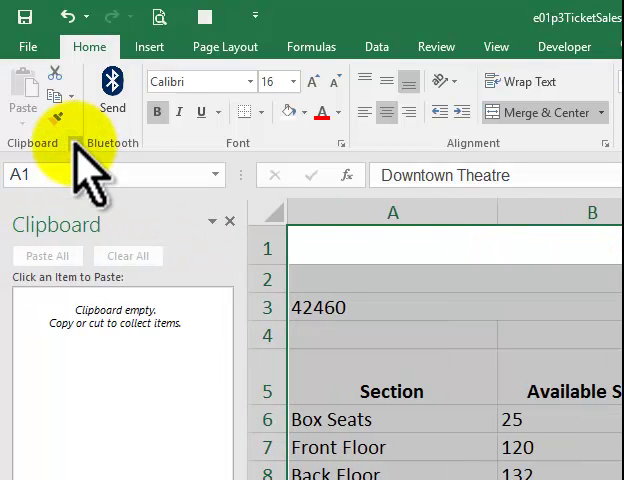
Step: Open the Clipboard pane to copy the formula table as a picture
{"action": "left_click", "coordinate": [230, 221]}
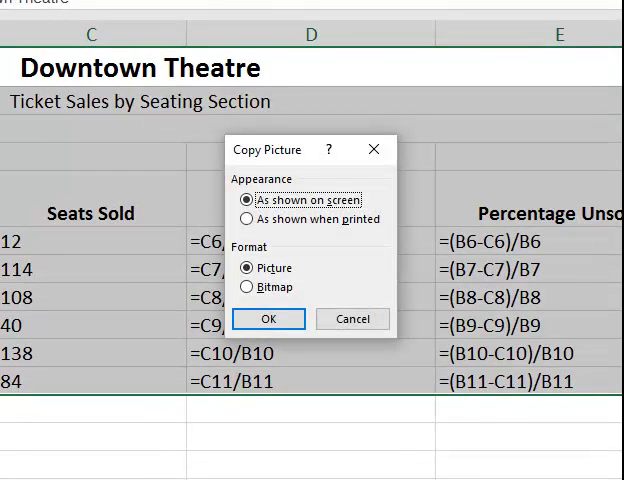
{"action": "mouse_move", "coordinate": [112, 456]}
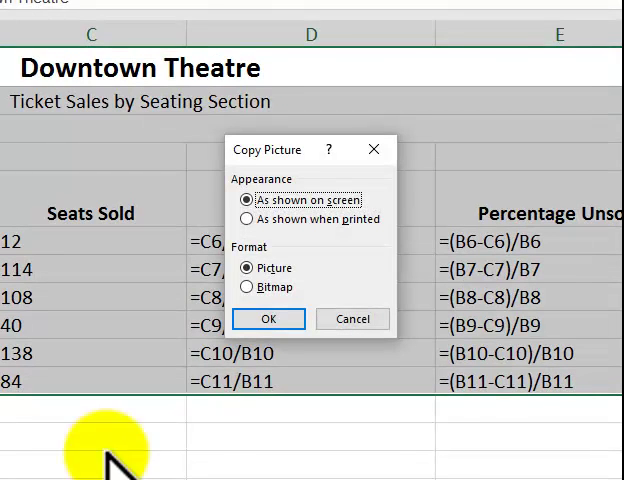
{"action": "mouse_move", "coordinate": [330, 280]}
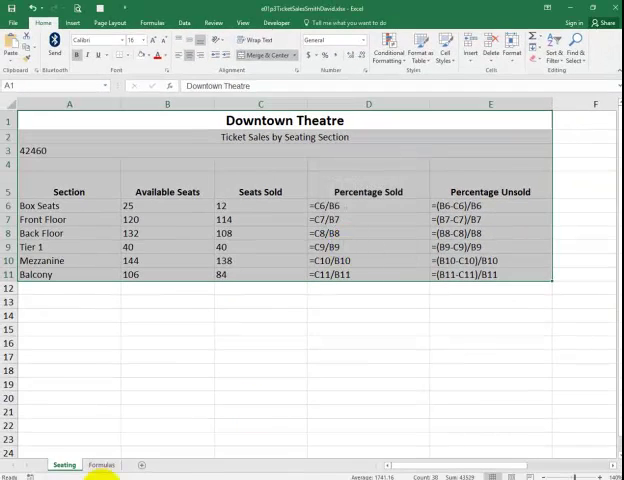
Step: Paste the formula table picture into cell A1 of the Formulas sheet
{"action": "left_click", "coordinate": [101, 464]}
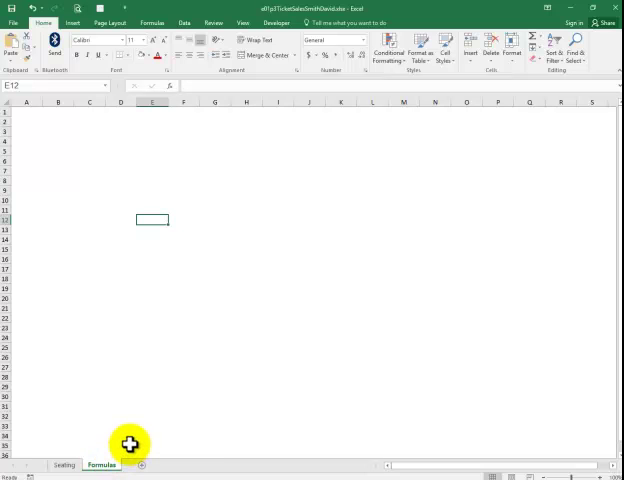
{"action": "left_click", "coordinate": [27, 112]}
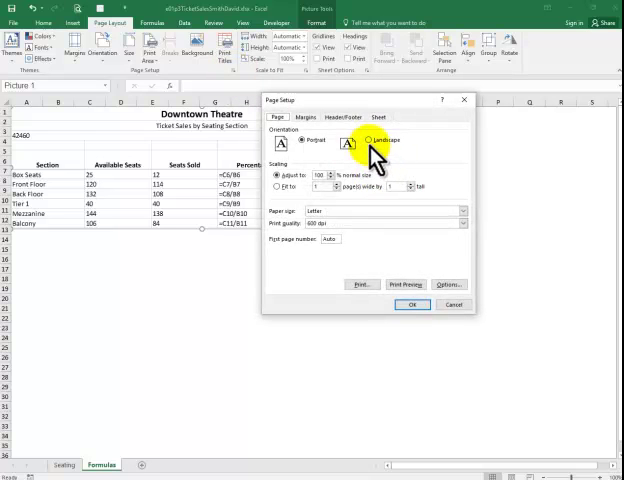
Step: Switch the Formulas sheet's page orientation to Landscape and apply it
{"action": "left_click", "coordinate": [367, 139]}
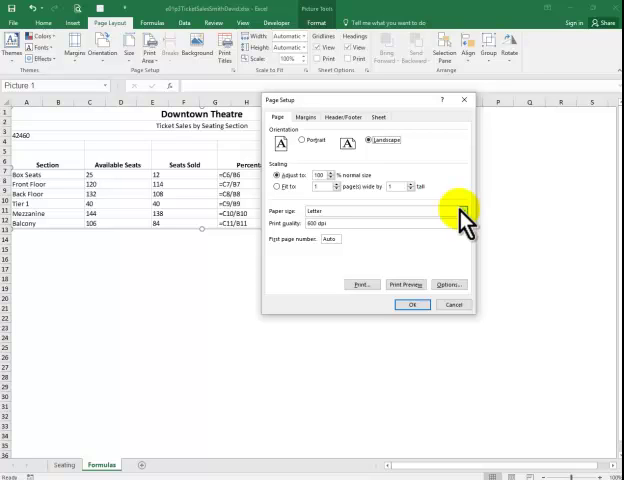
{"action": "mouse_move", "coordinate": [415, 410]}
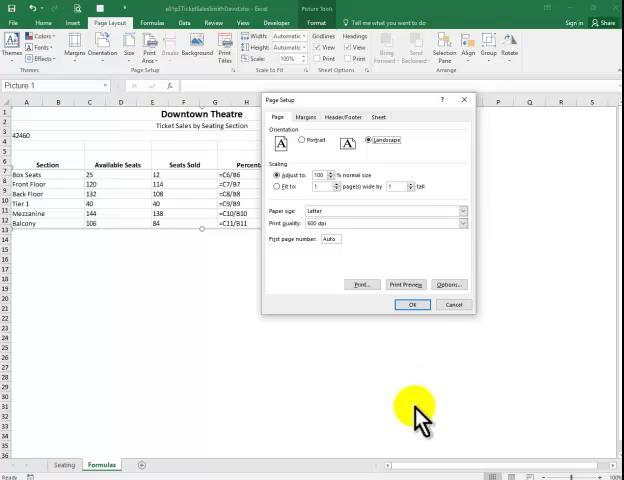
{"action": "left_click", "coordinate": [411, 304]}
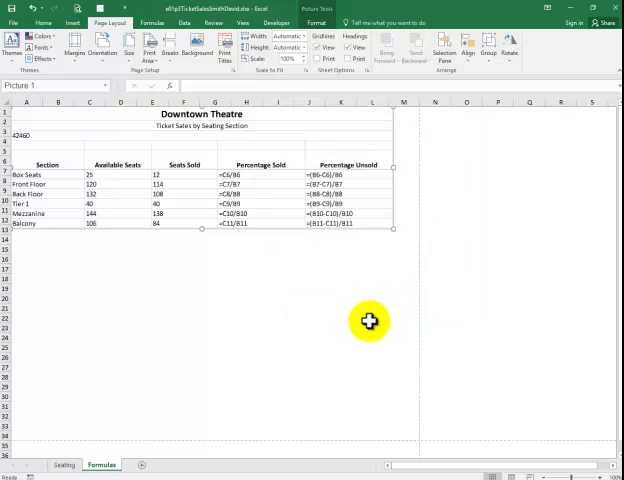
{"action": "mouse_move", "coordinate": [311, 355]}
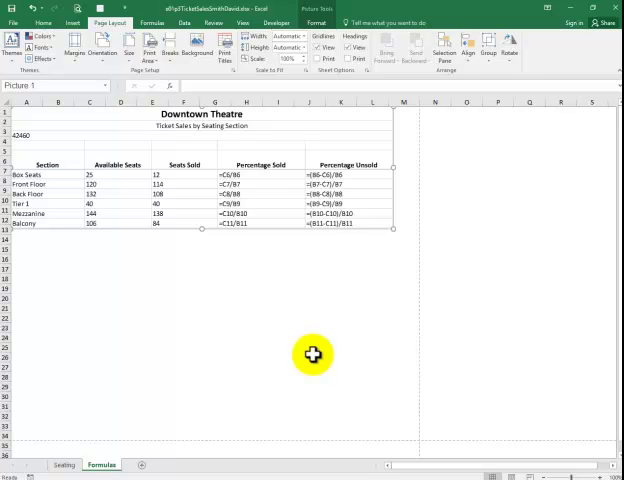
{"action": "mouse_move", "coordinate": [330, 380]}
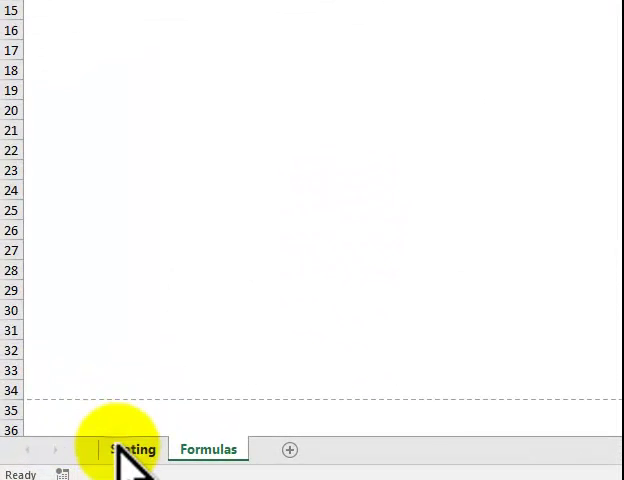
Step: Go back to the Seating sheet and open its Page Setup dialog
{"action": "scroll", "scroll_direction": "up", "scroll_amount": 3}
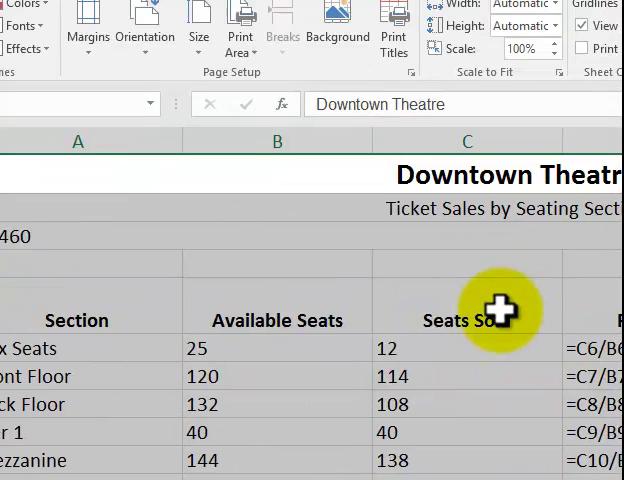
{"action": "left_click", "coordinate": [467, 320]}
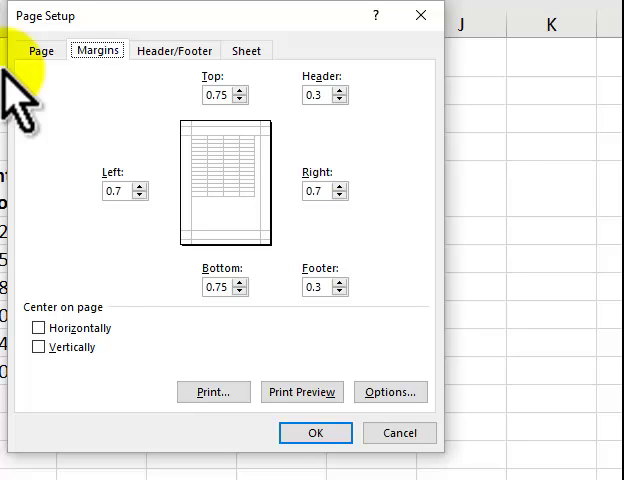
Step: Check Center on page Horizontally on the Margins tab for Seating
{"action": "left_click", "coordinate": [39, 328]}
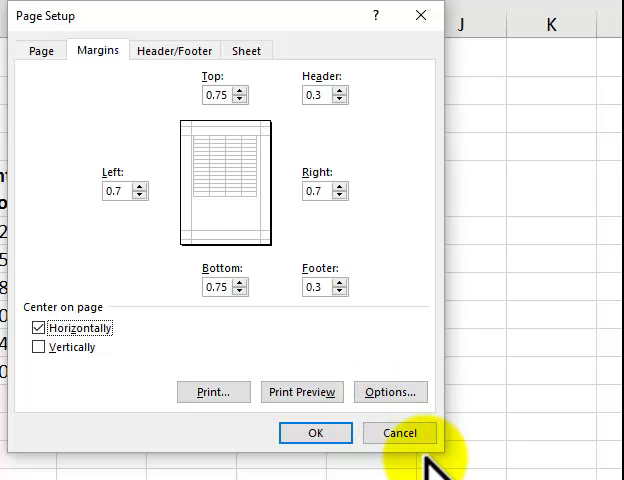
{"action": "mouse_move", "coordinate": [503, 440]}
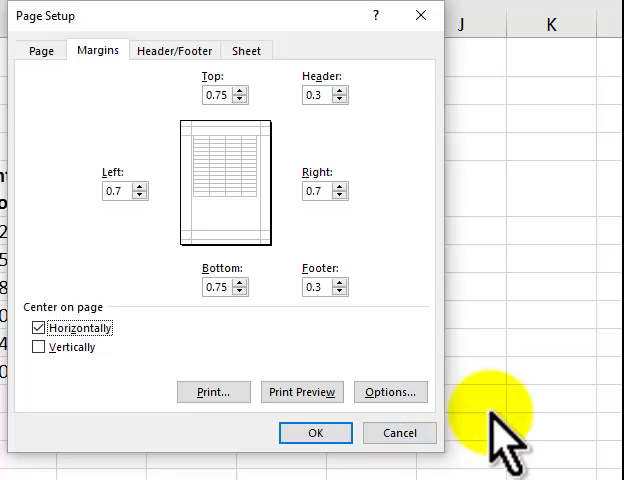
{"action": "left_click", "coordinate": [301, 391]}
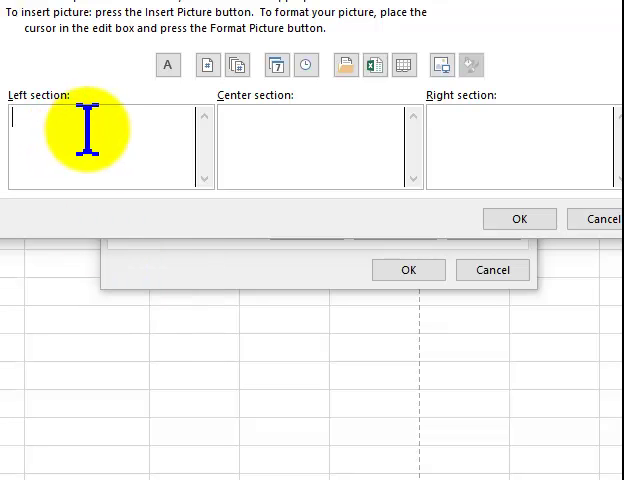
{"action": "mouse_move", "coordinate": [402, 65]}
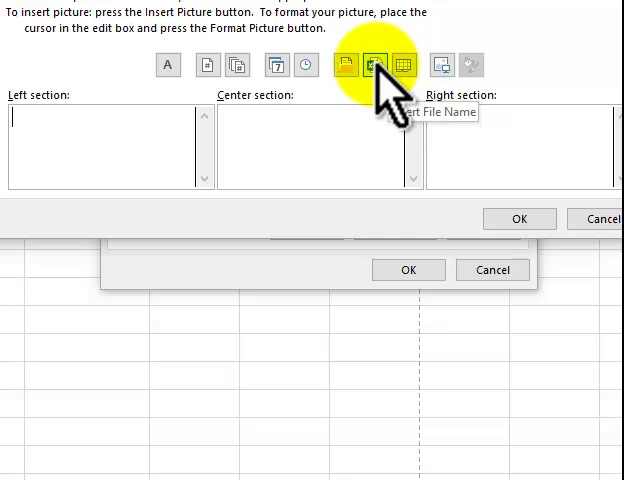
Step: Put File Name in the left footer section and Sheet Name in the right
{"action": "left_click", "coordinate": [377, 65]}
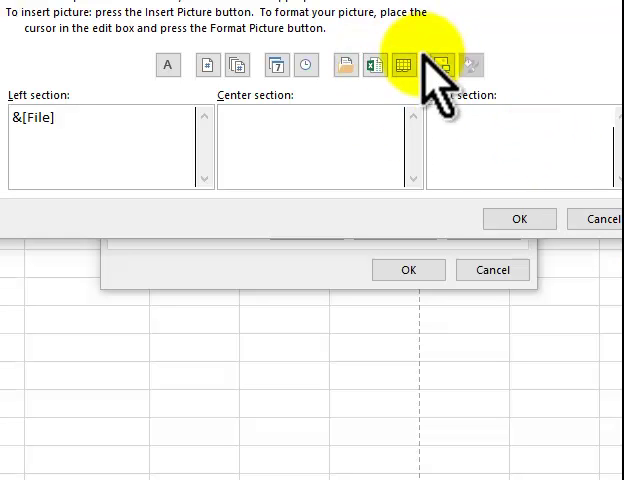
{"action": "left_click", "coordinate": [407, 65]}
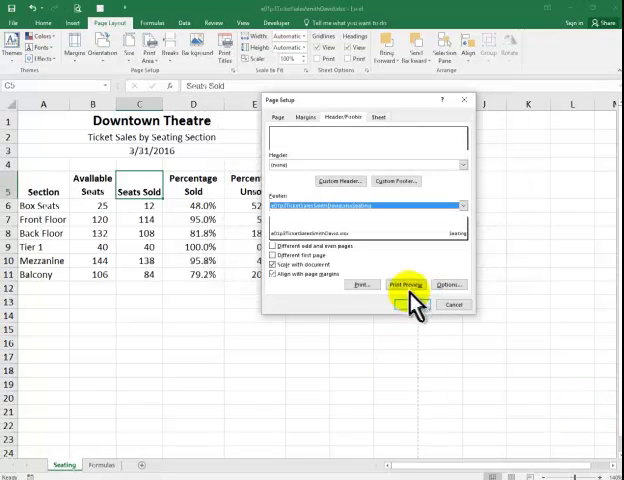
Step: Preview the centered Seating page with its file-name and sheet-name footers
{"action": "left_click", "coordinate": [400, 284]}
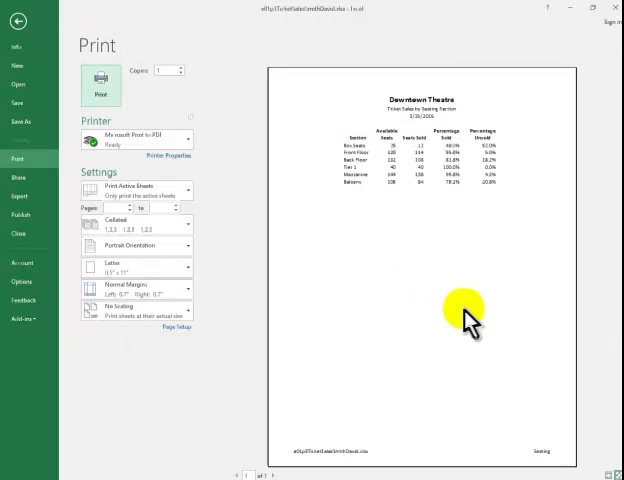
{"action": "mouse_move", "coordinate": [490, 330]}
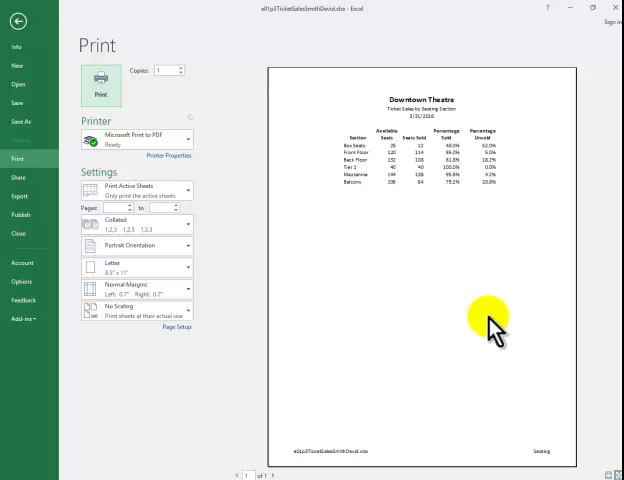